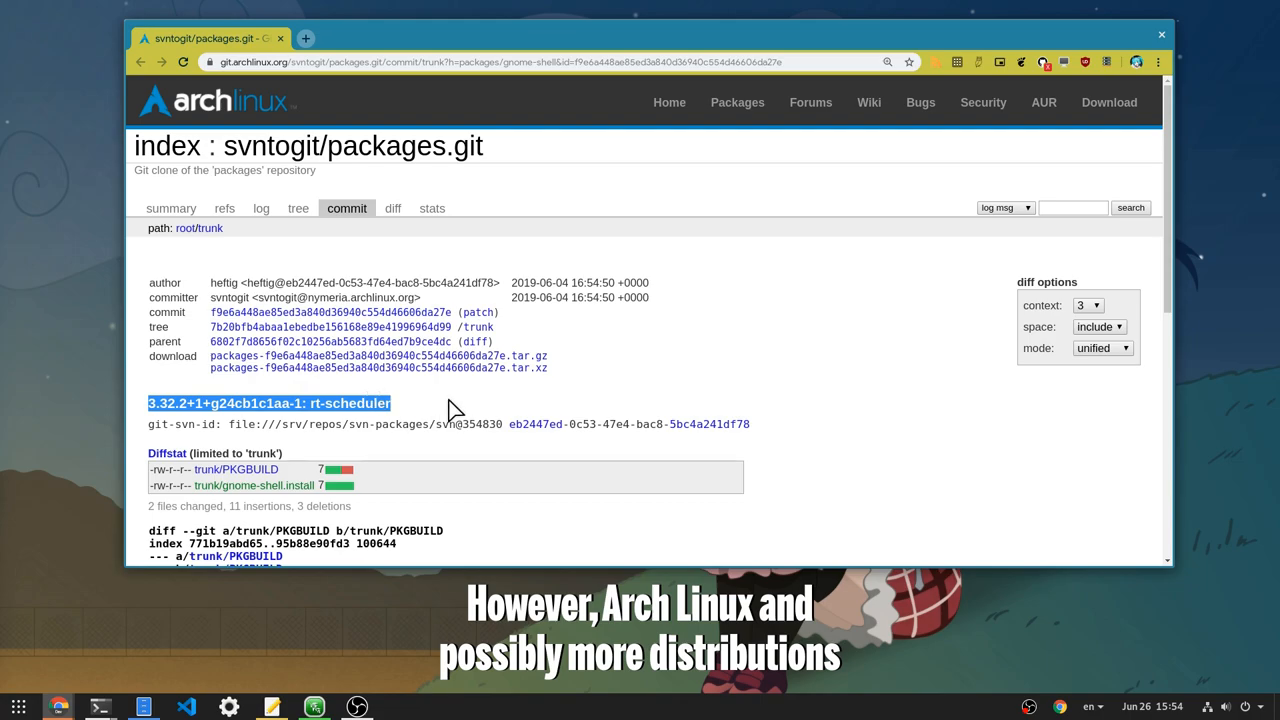
Step: Finish reviewing the rt-scheduler commit page and launch dconf Editor via Activities search
{"action": "scroll", "scroll_direction": "down", "scroll_amount": 3}
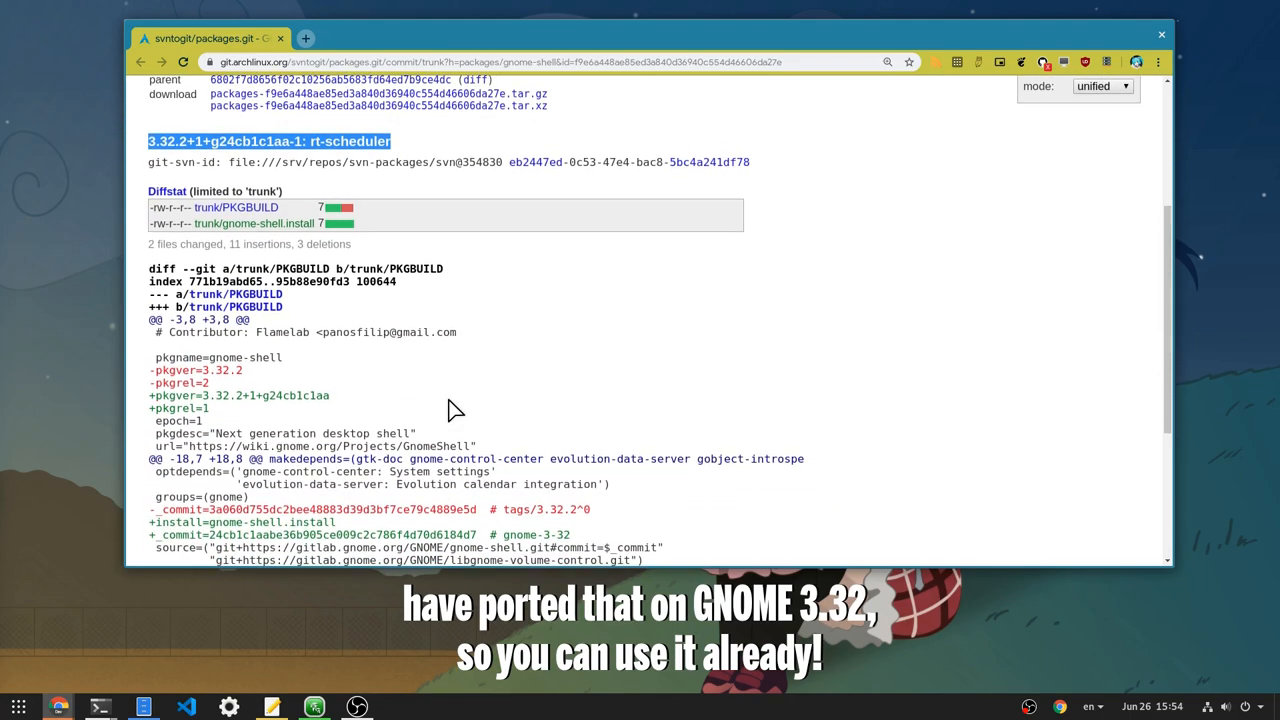
{"action": "scroll", "scroll_direction": "down", "scroll_amount": 3}
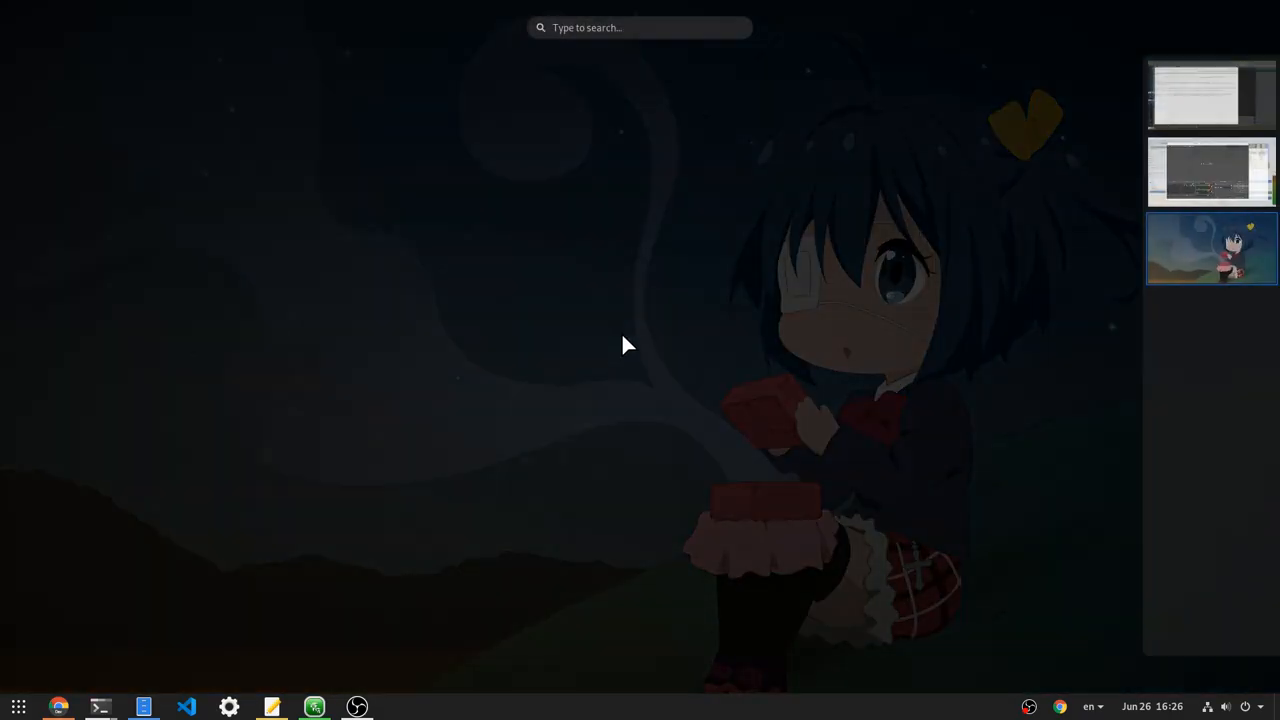
{"action": "type", "text": "dconf"}
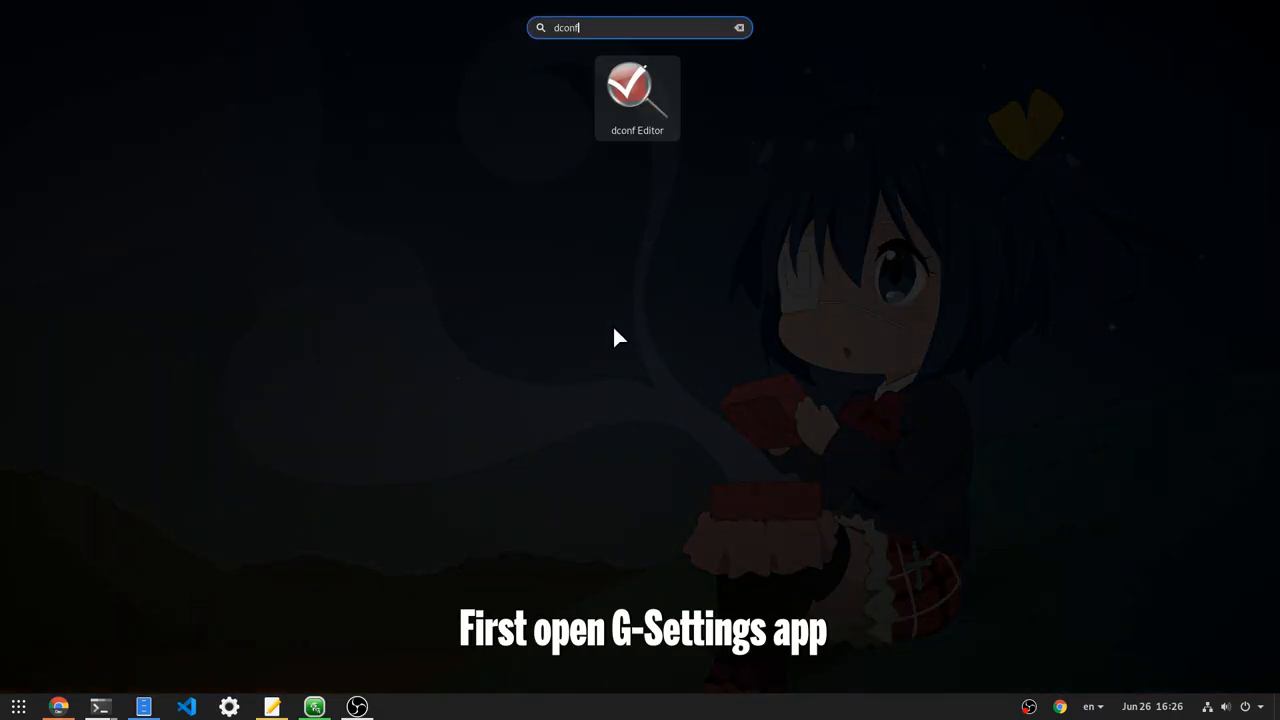
{"action": "left_click", "coordinate": [637, 98]}
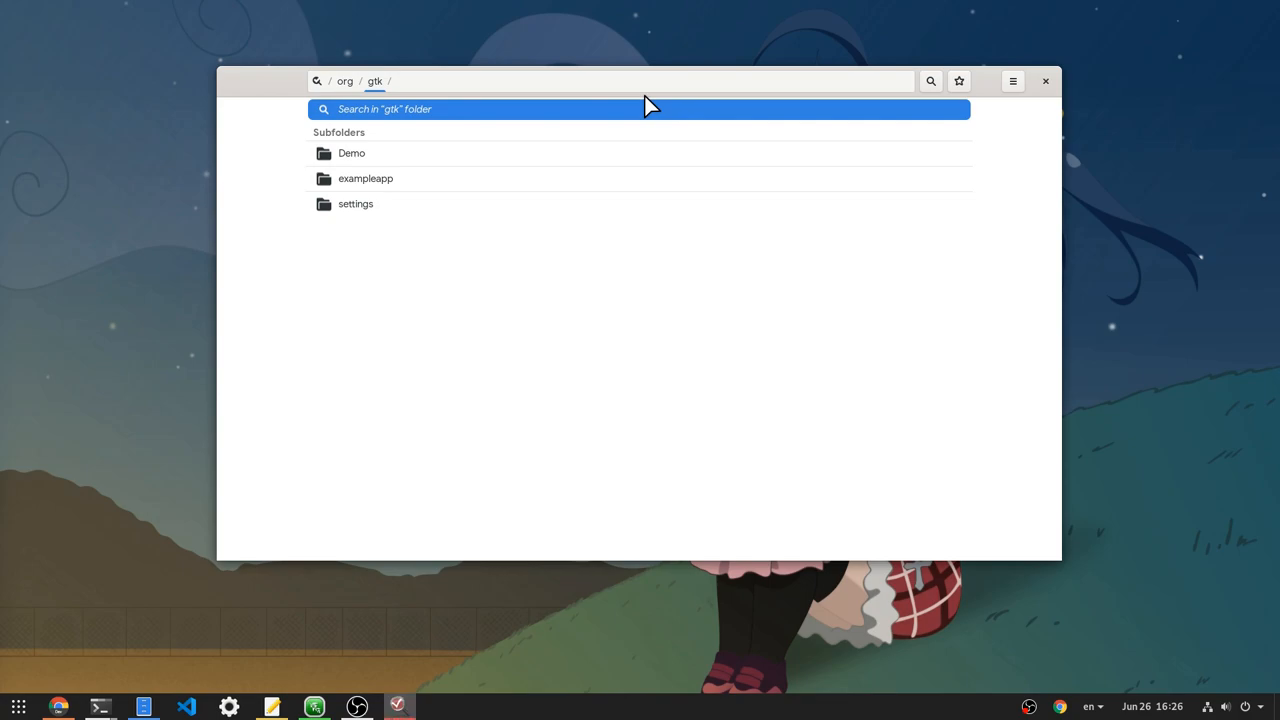
Step: Browse dconf Editor to org/gnome/mutter and open the experimental-features key
{"action": "left_click_drag", "start_coordinate": [645, 81], "coordinate": [595, 37]}
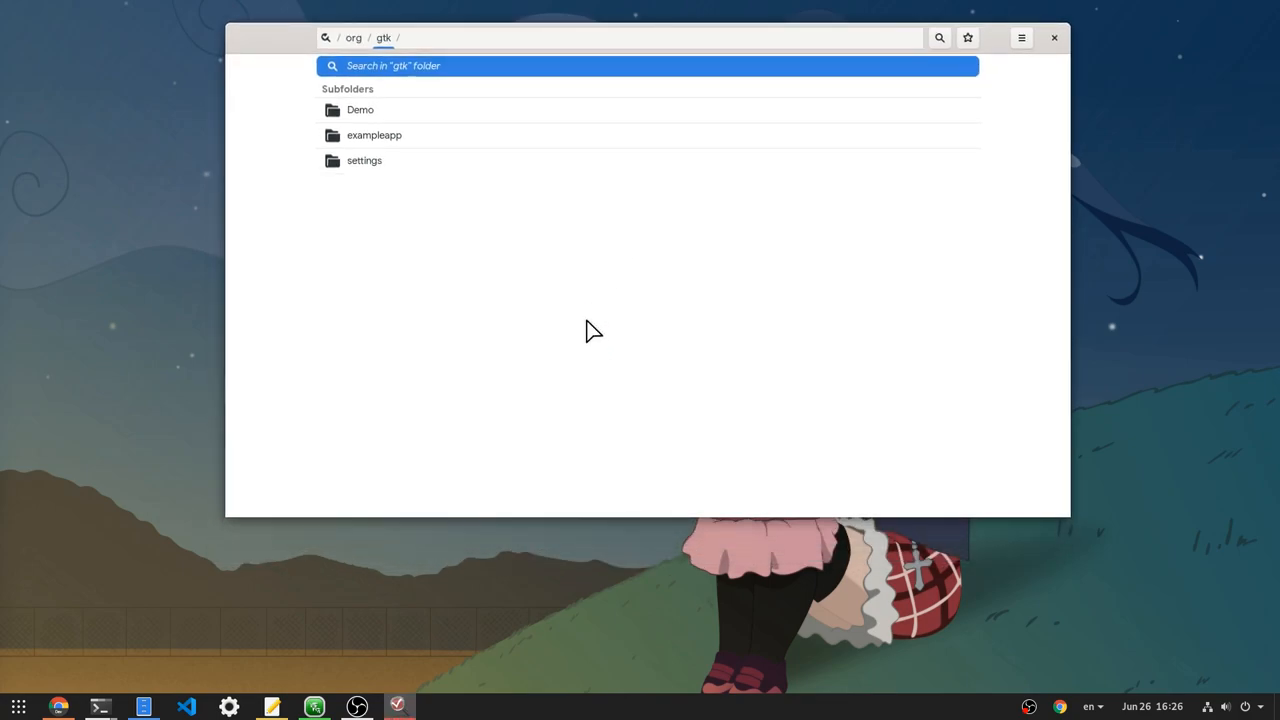
{"action": "left_click", "coordinate": [353, 37]}
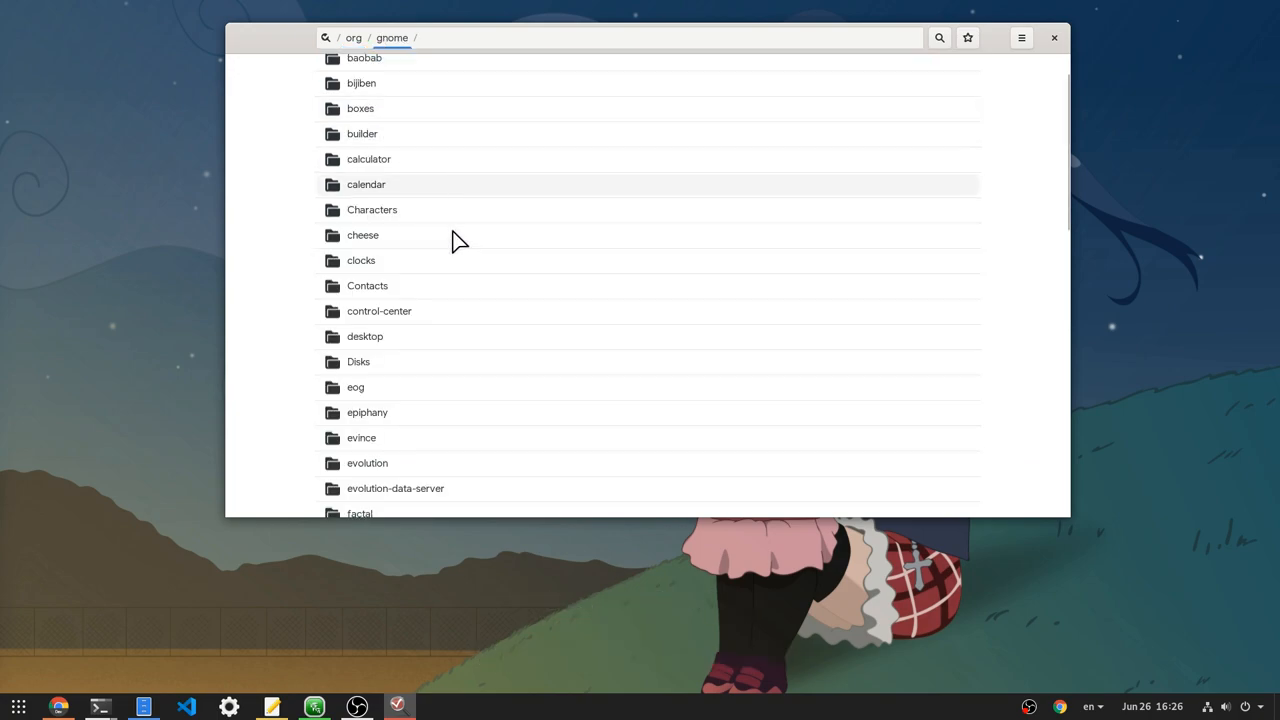
{"action": "scroll", "scroll_direction": "down", "scroll_amount": 3}
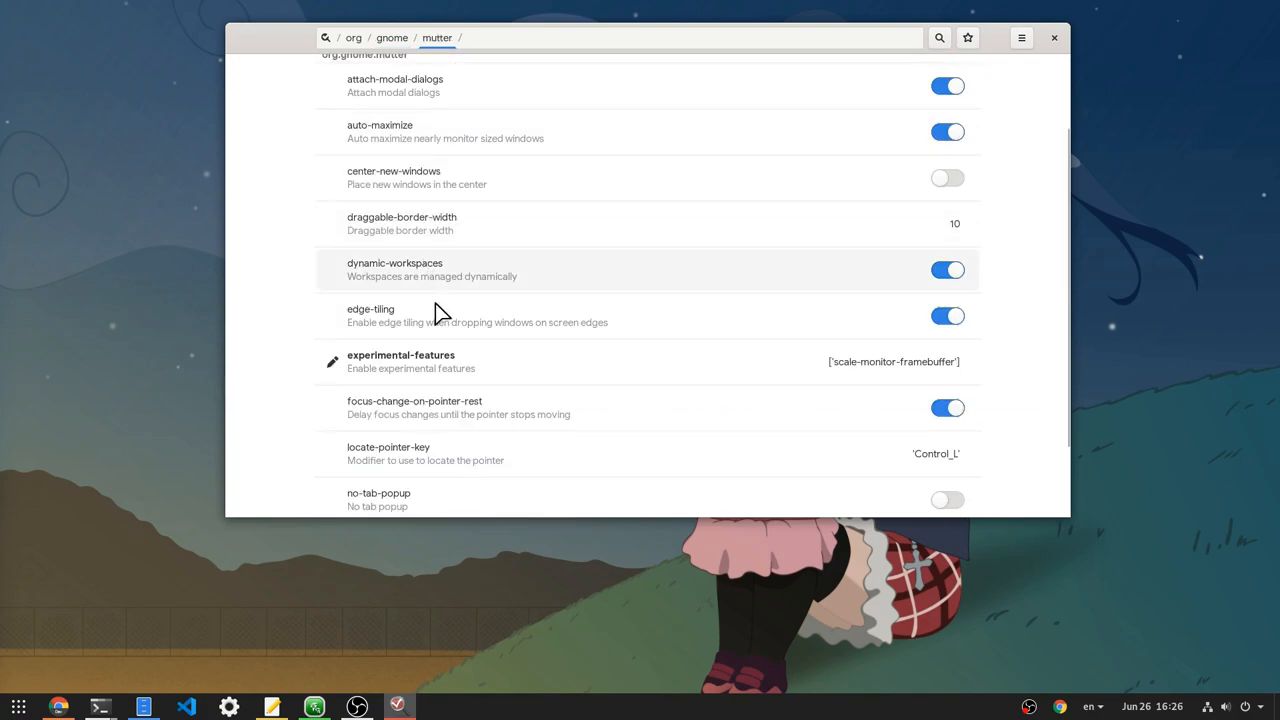
{"action": "left_click", "coordinate": [400, 361]}
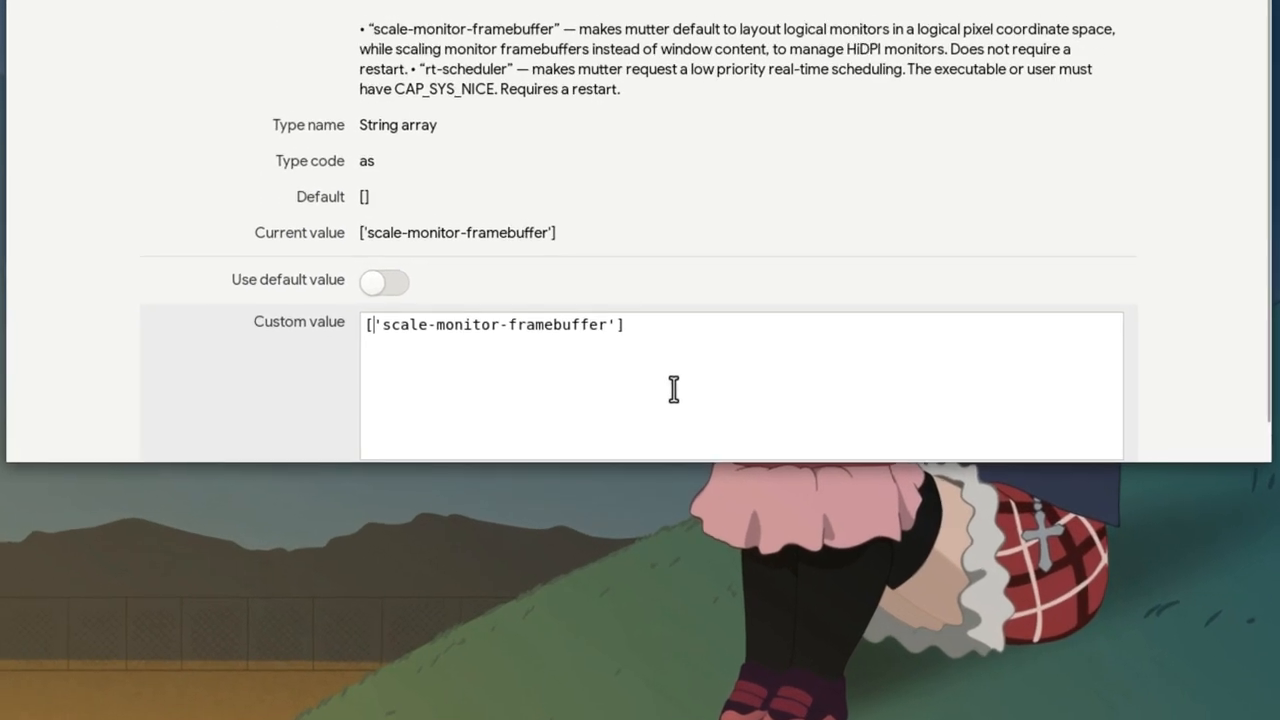
Step: Apply ['rt-scheduler', 'scale-monitor-framebuffer'] as experimental-features and close dconf Editor
{"action": "type", "text": "''"}
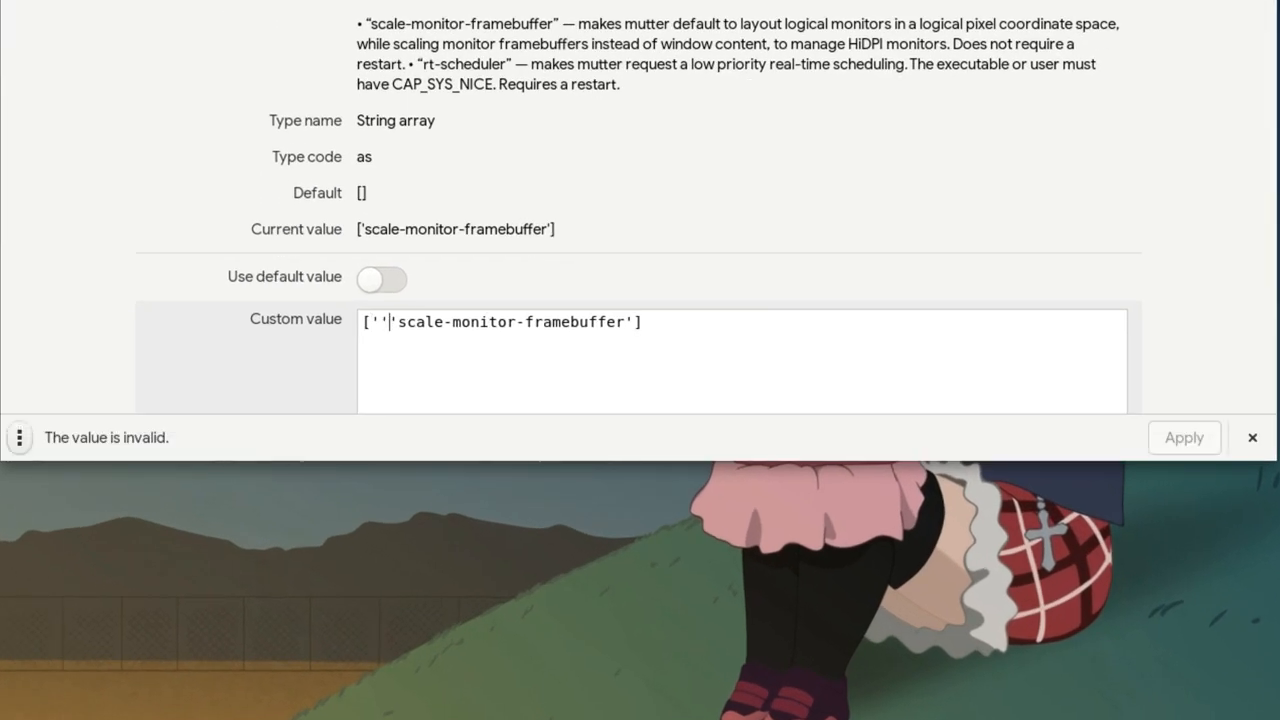
{"action": "type", "text": ","}
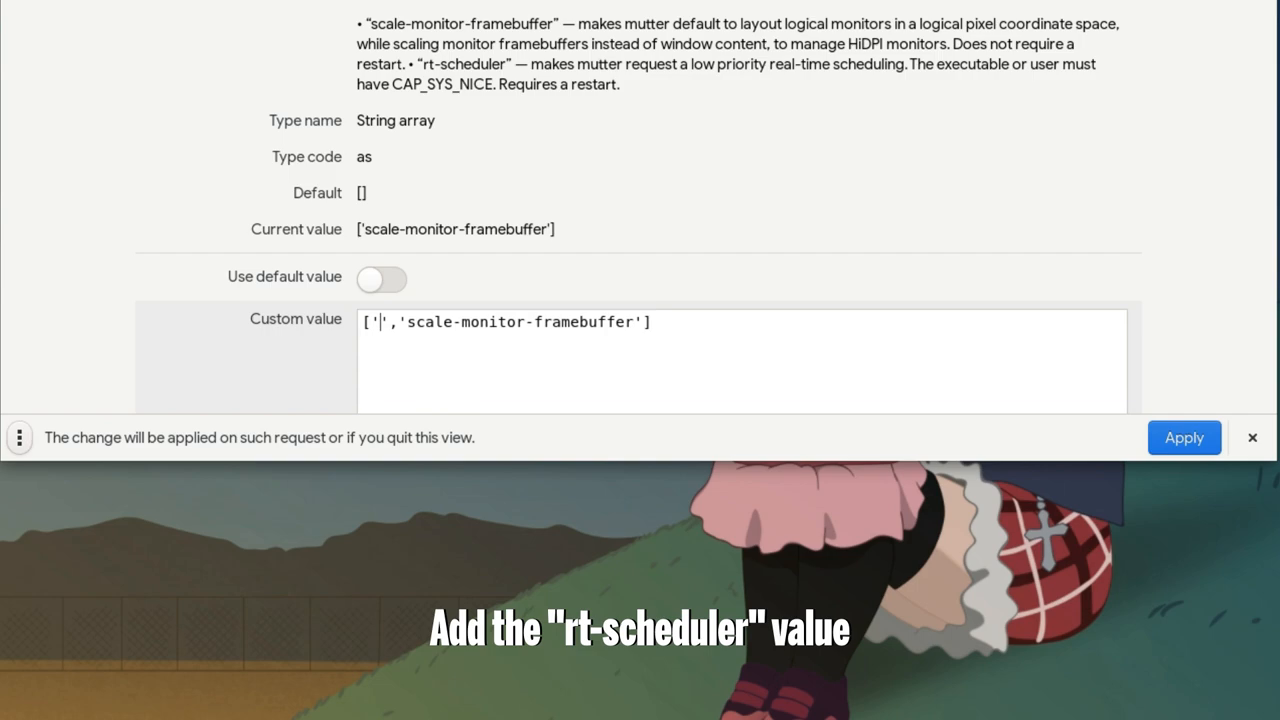
{"action": "type", "text": "rt-sch"}
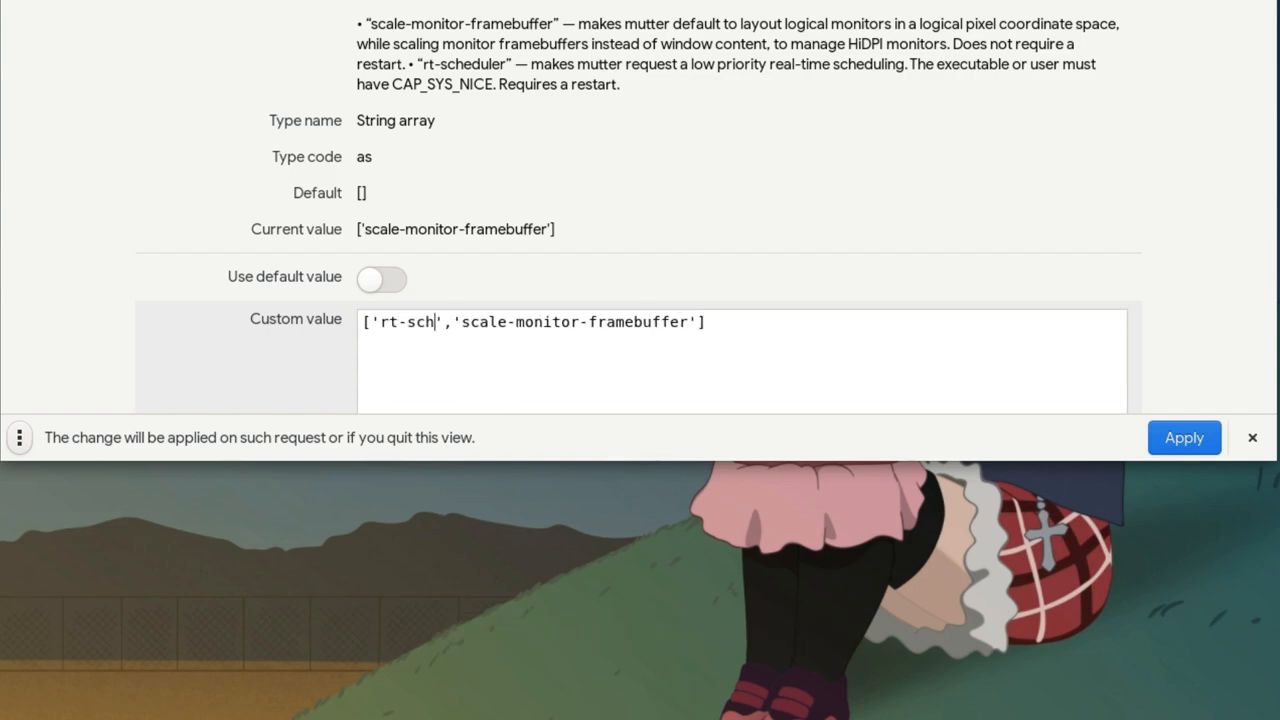
{"action": "type", "text": "eduler"}
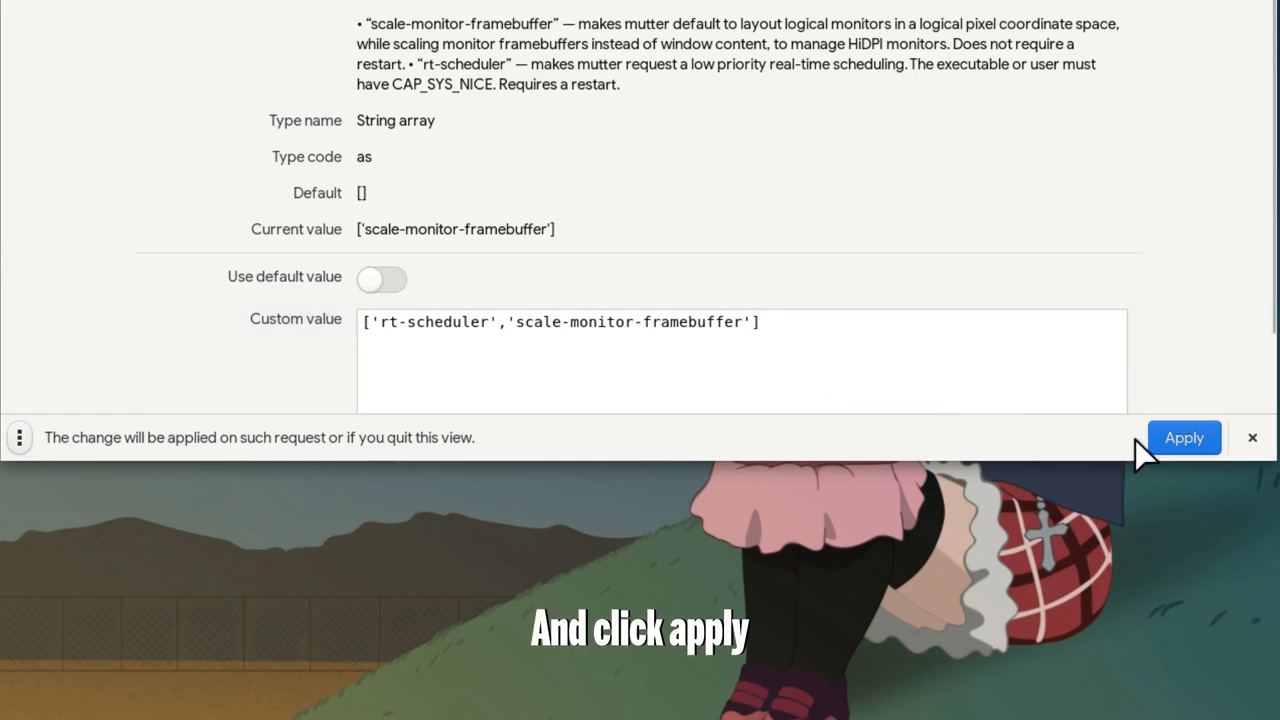
{"action": "left_click", "coordinate": [1184, 437]}
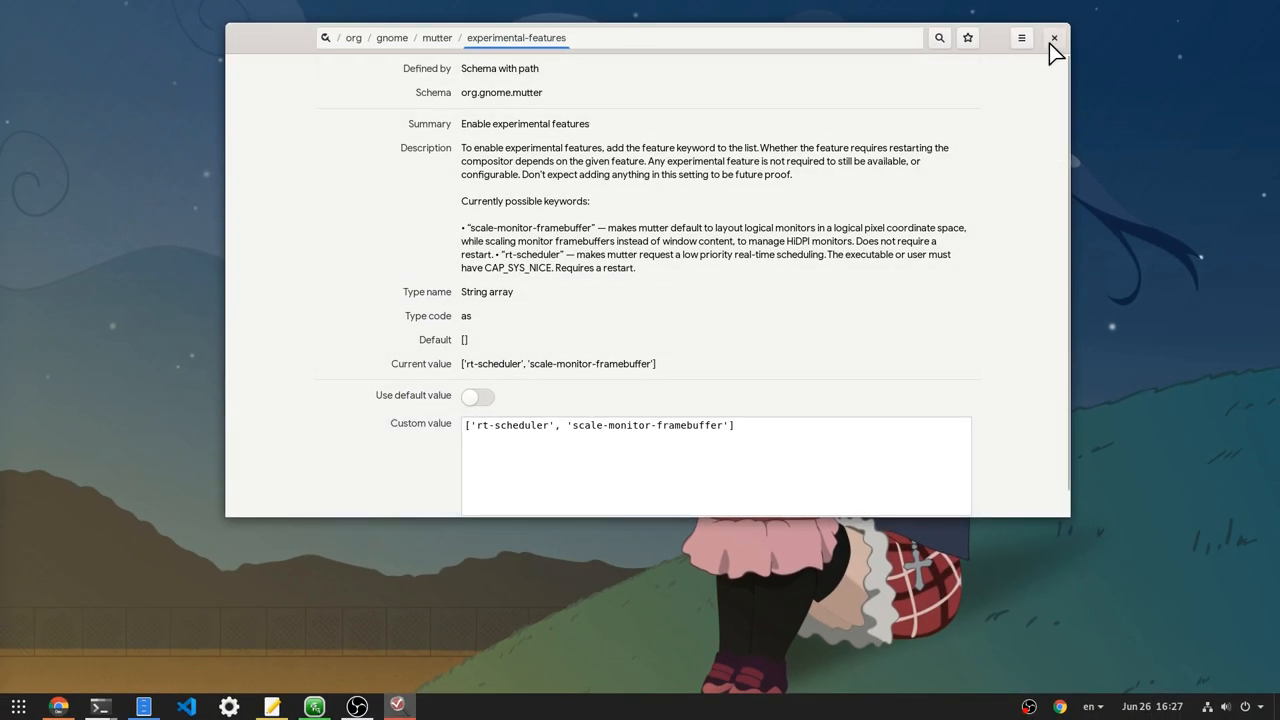
{"action": "left_click", "coordinate": [1054, 38]}
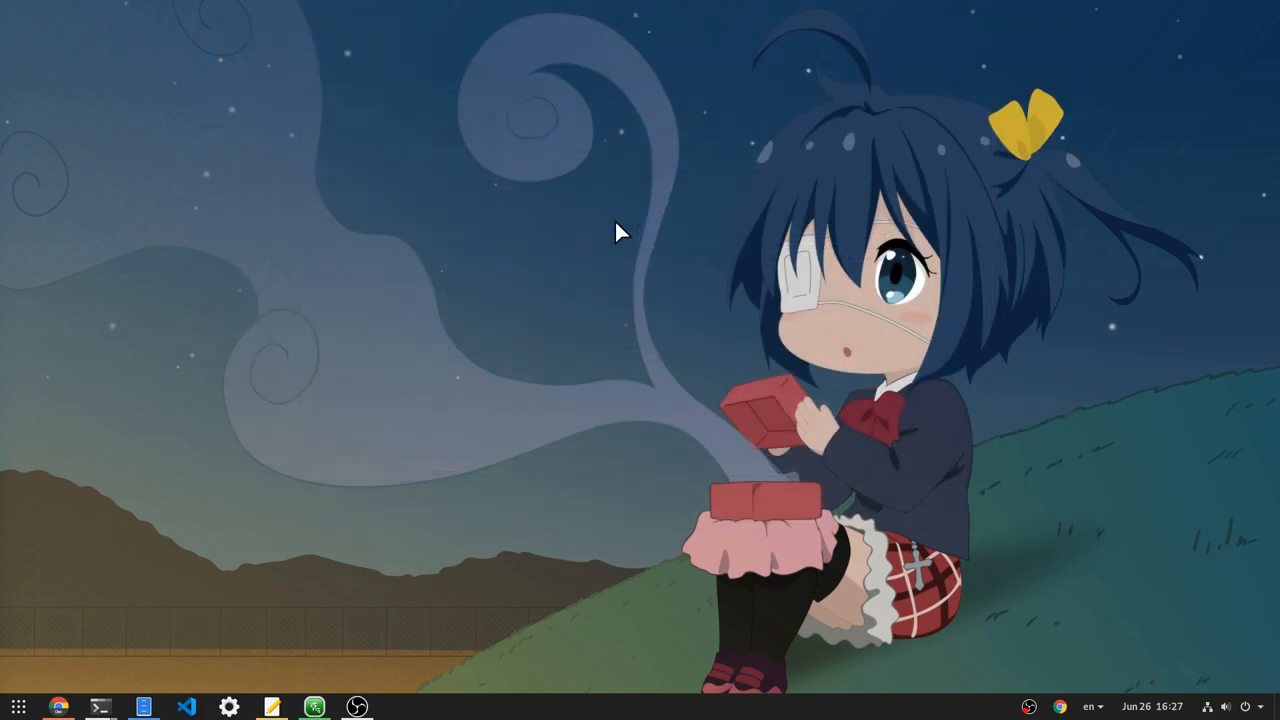
Step: In Tilix, check capabilities with getcap and grant cap_sys_nice+eip with sudo setcap
{"action": "left_click", "coordinate": [99, 707]}
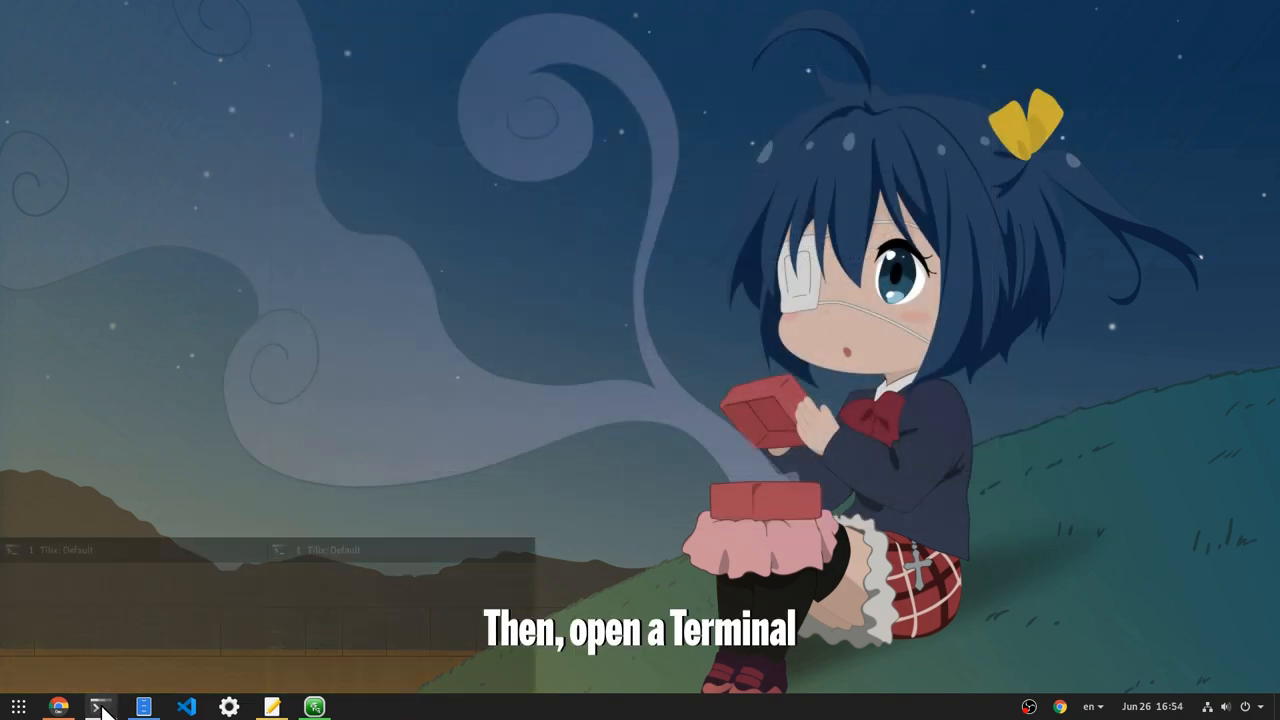
{"action": "left_click", "coordinate": [99, 707]}
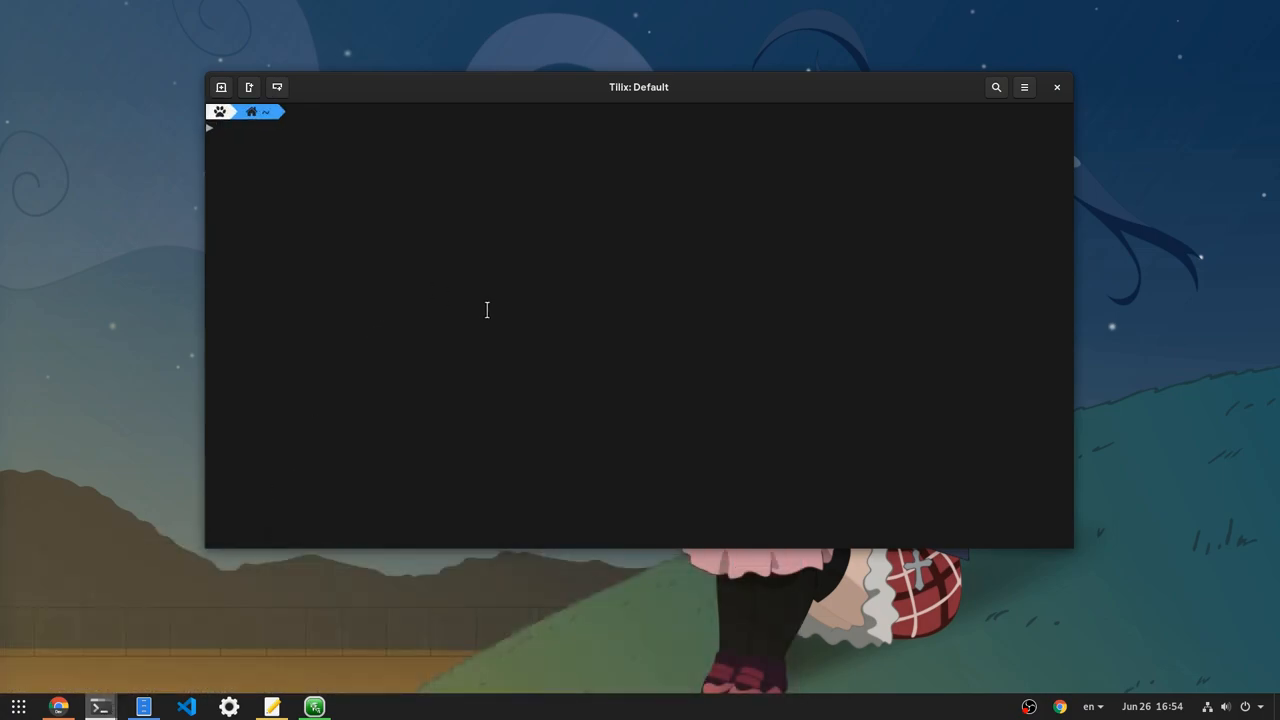
{"action": "type", "text": "getcap /usr/bin/gnome-shell"}
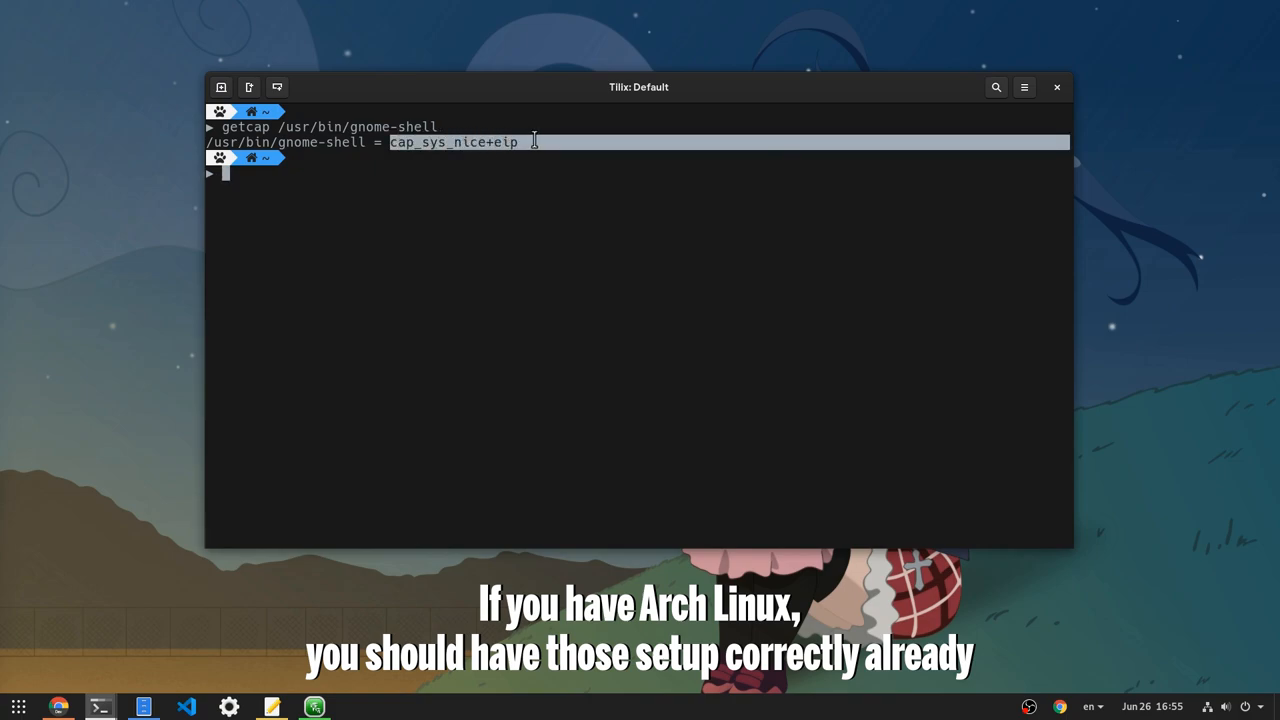
{"action": "type", "text": "sudo set"}
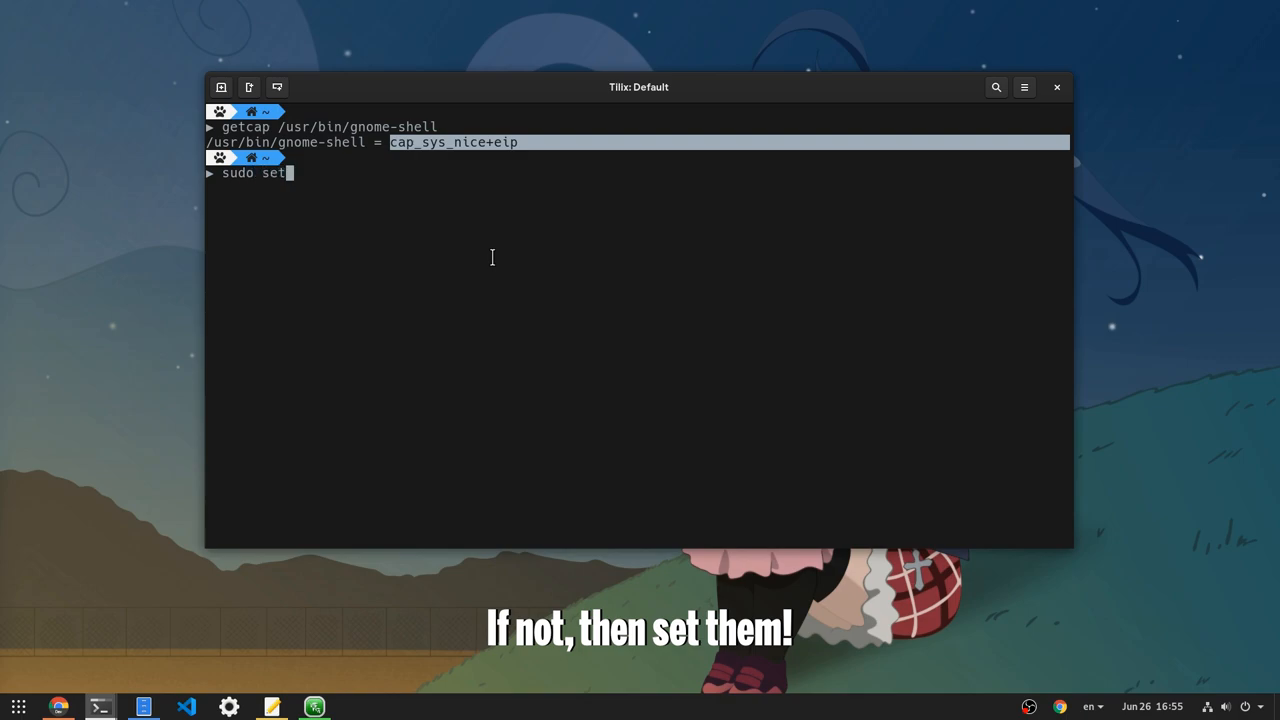
{"action": "type", "text": "cap cap_sys_nice+eip /usr/bin/gnome-shell"}
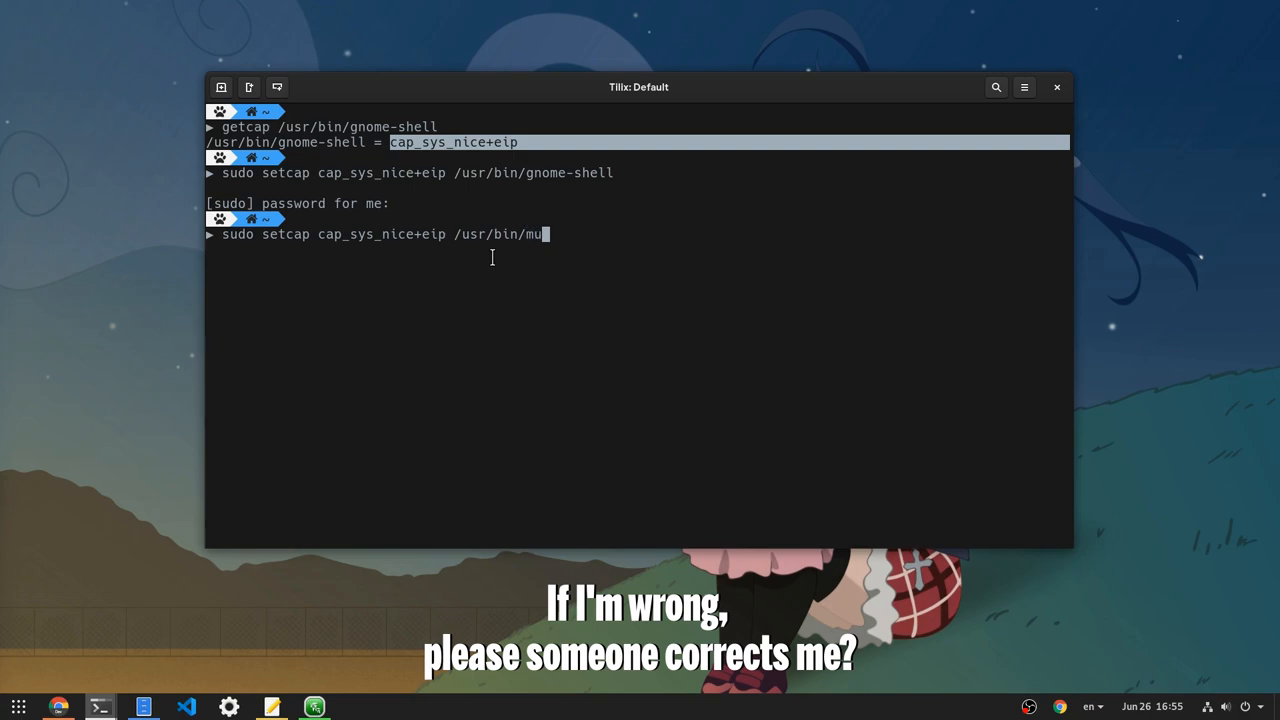
{"action": "key", "text": "Return"}
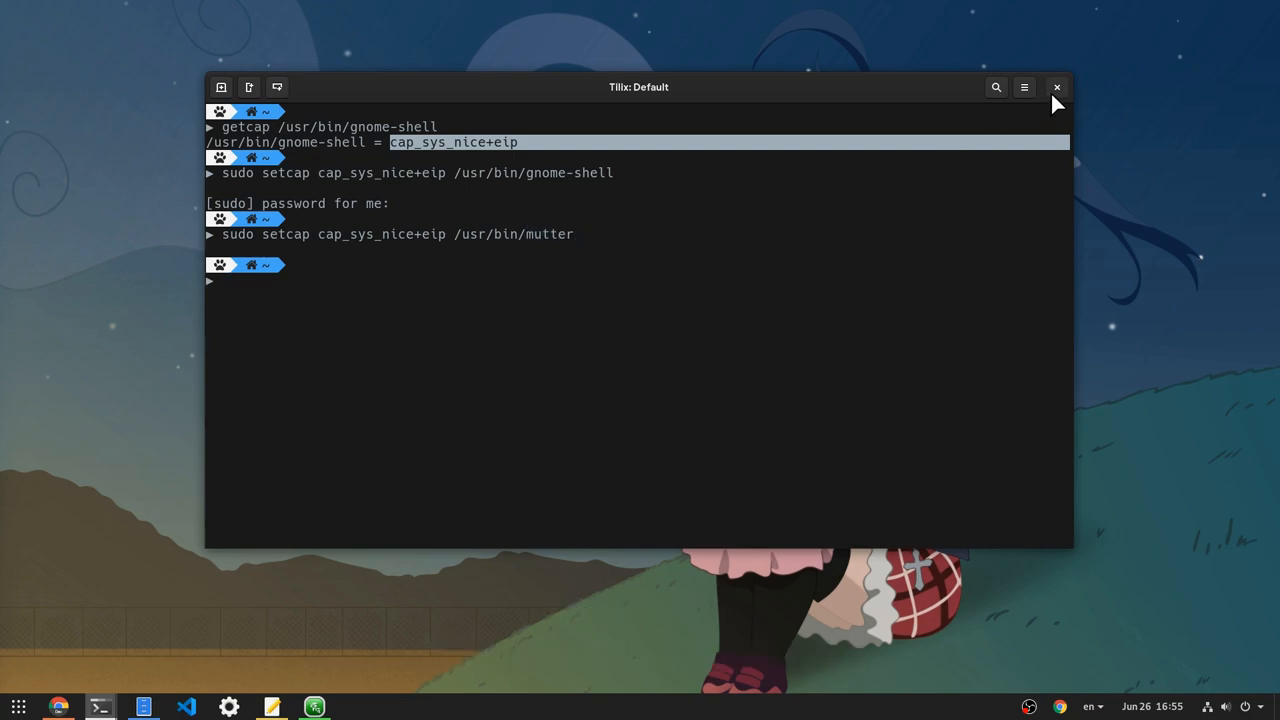
Step: Close the terminal and bring up the Power Off dialog from the system menu
{"action": "left_click", "coordinate": [1057, 87]}
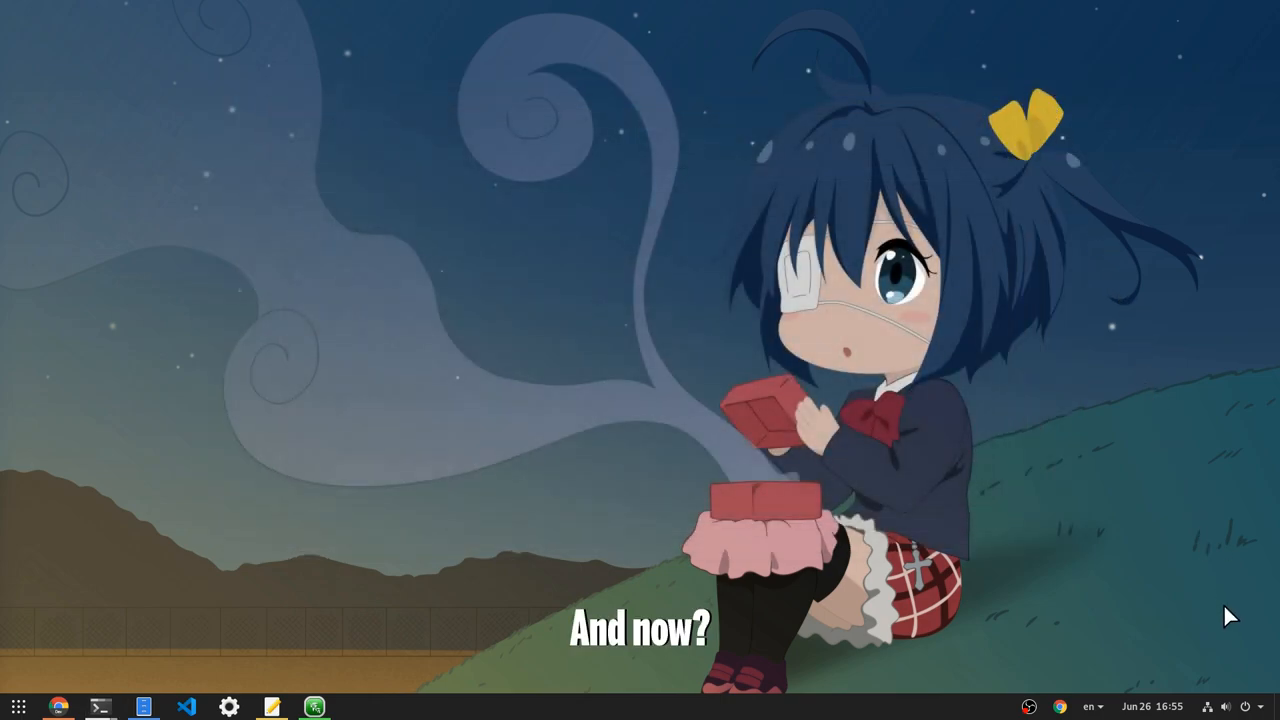
{"action": "left_click", "coordinate": [1206, 707]}
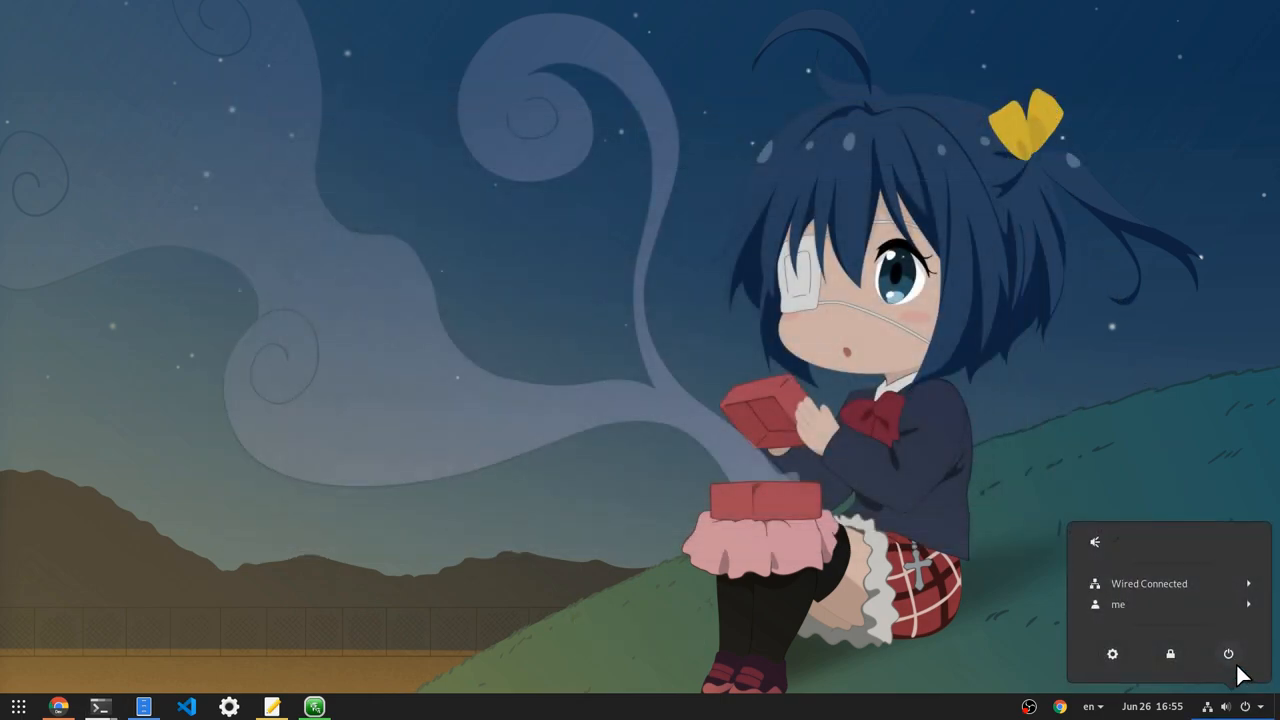
{"action": "left_click", "coordinate": [1229, 654]}
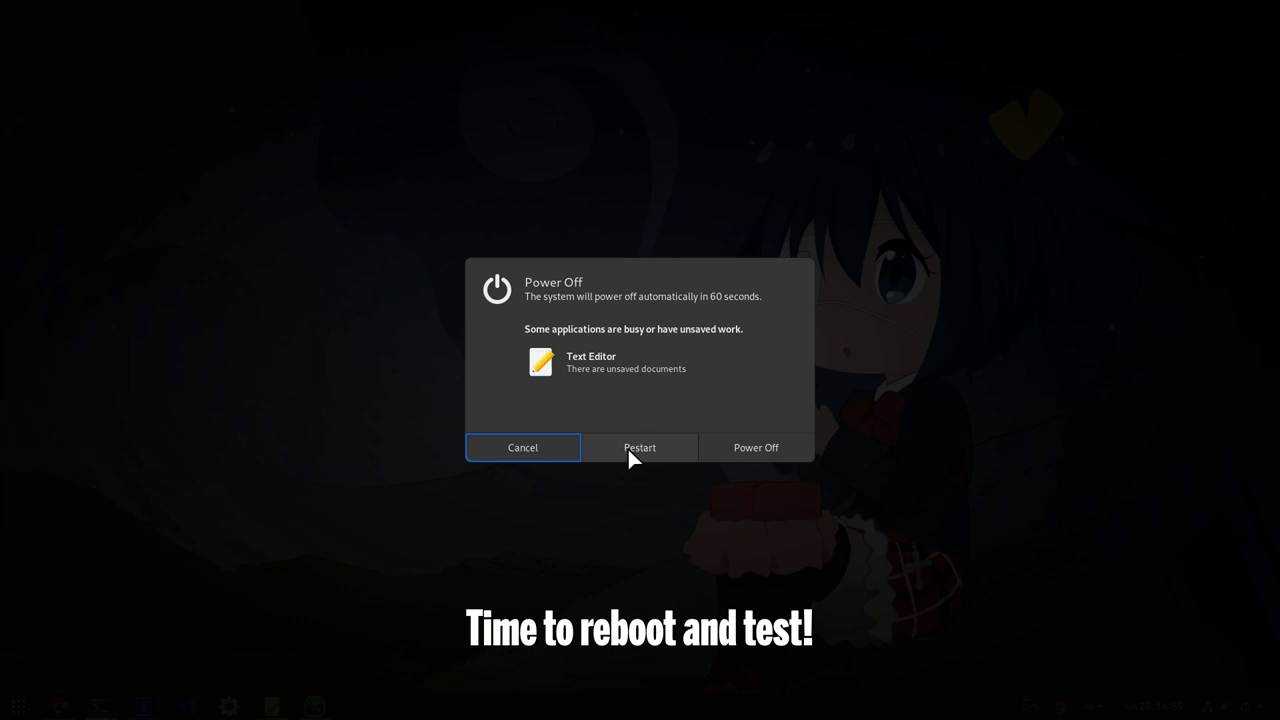